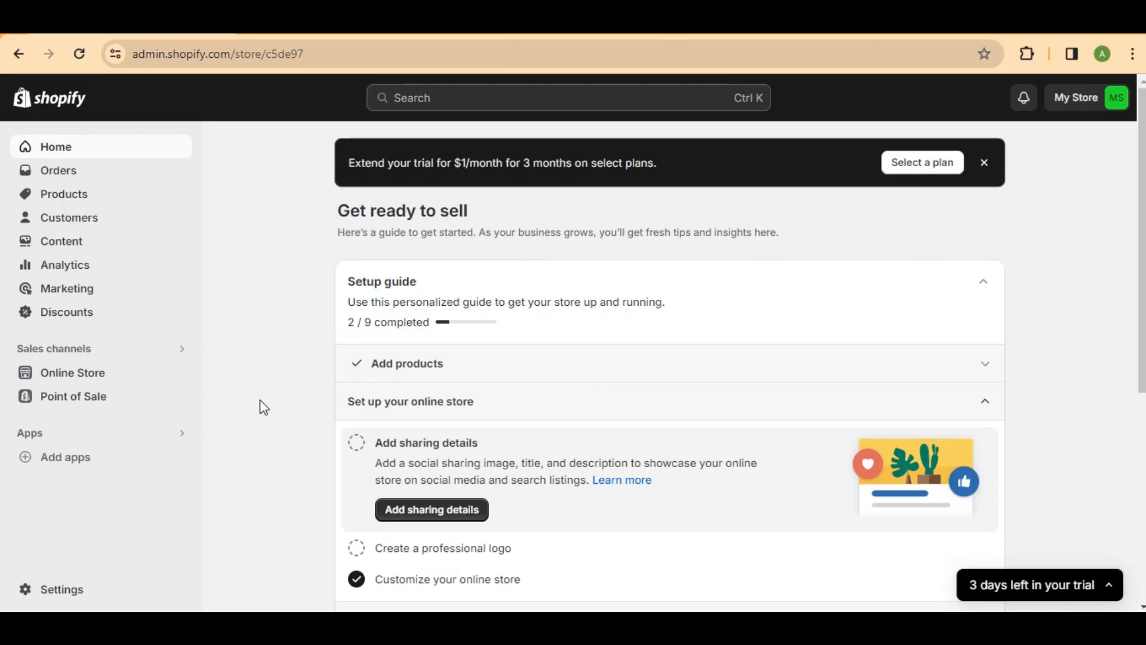
mouse_move(65, 457)
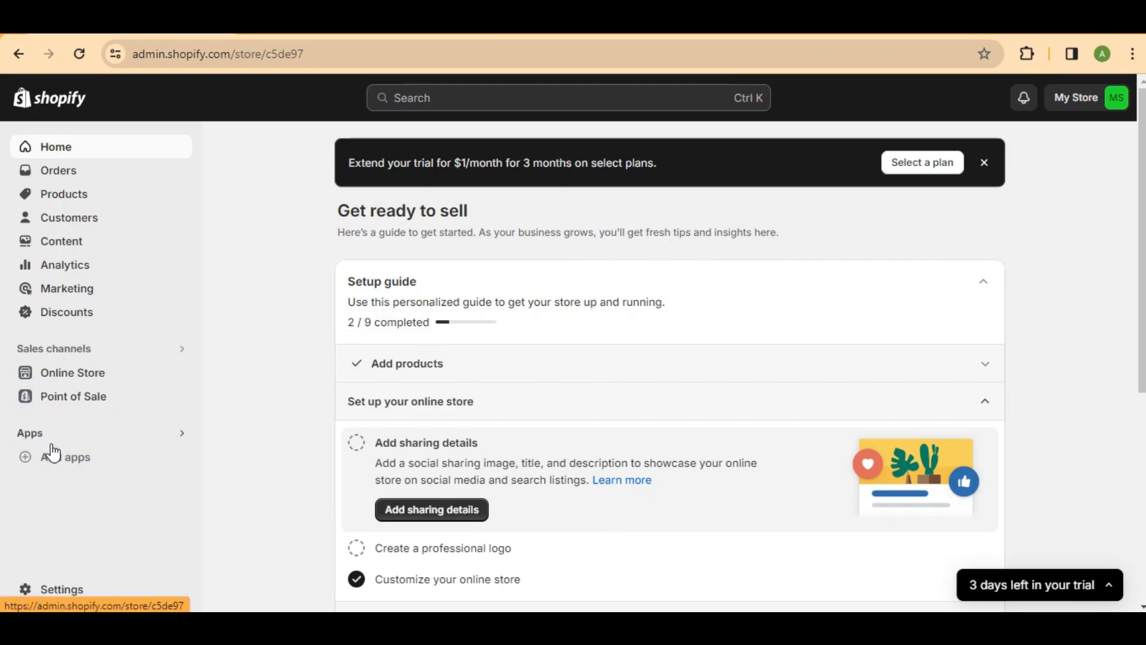
Go from Add apps recommendations to the full Shopify App Store home page
click(65, 457)
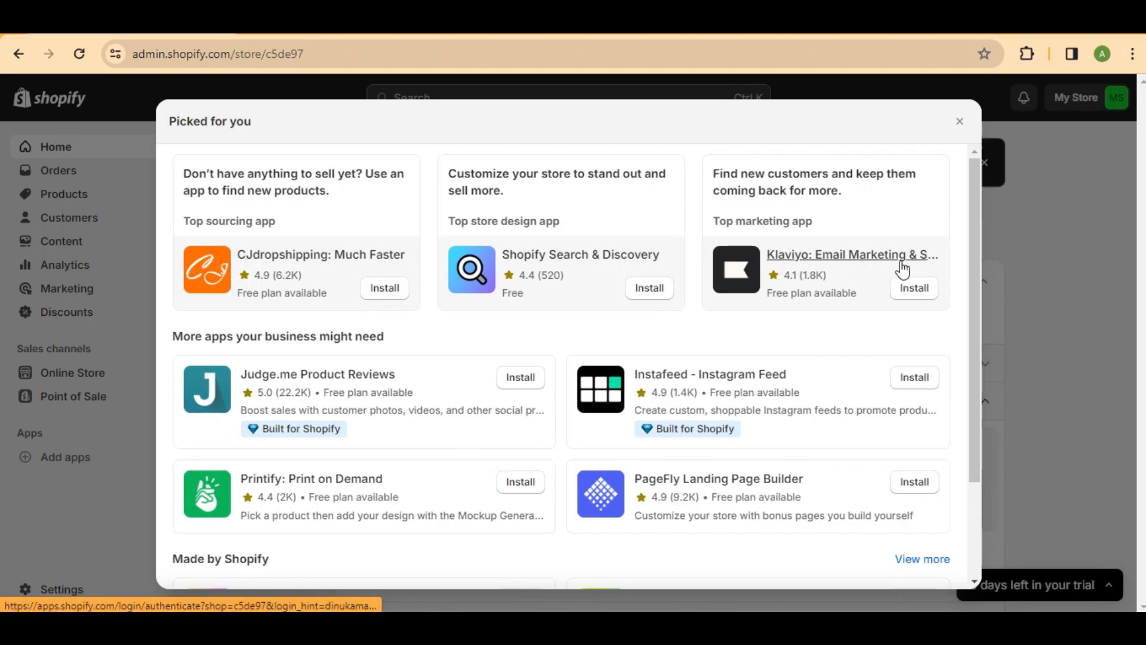
mouse_move(962, 223)
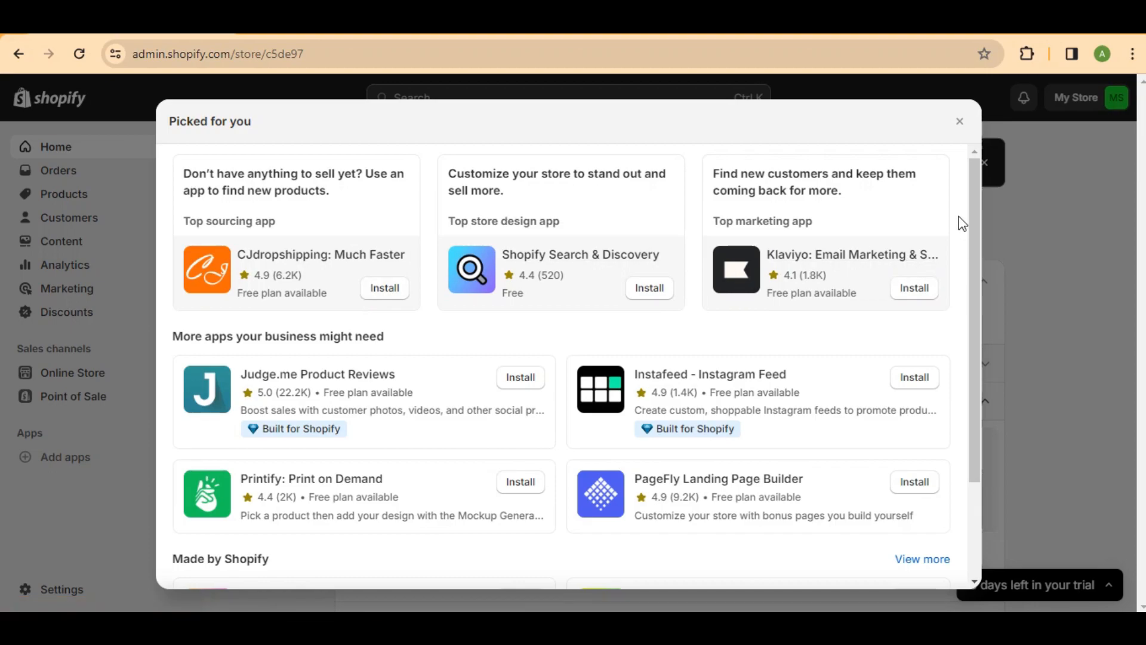
scroll(down, 3)
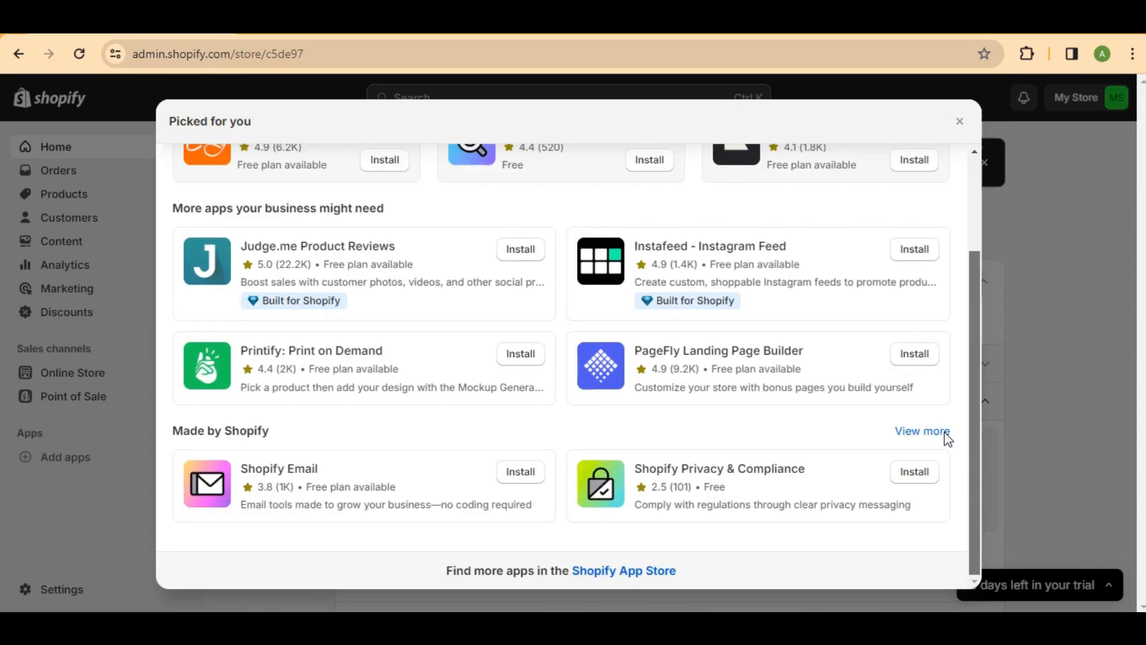
click(922, 431)
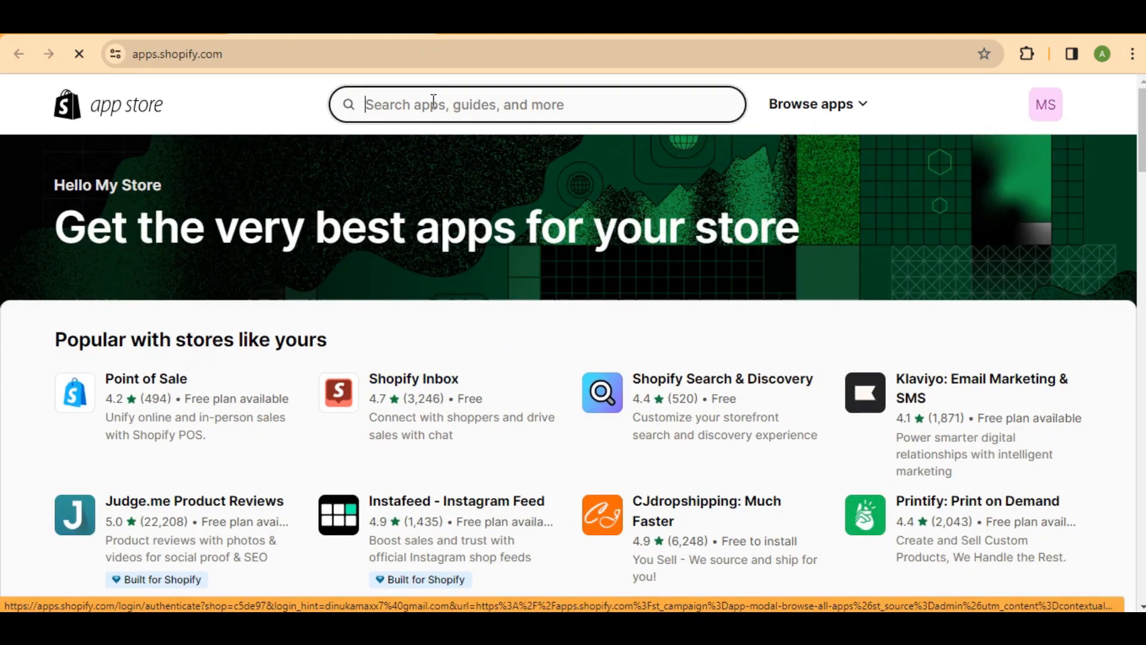
Search the App Store for 'duplify' and show its 22 matching results
text(dup)
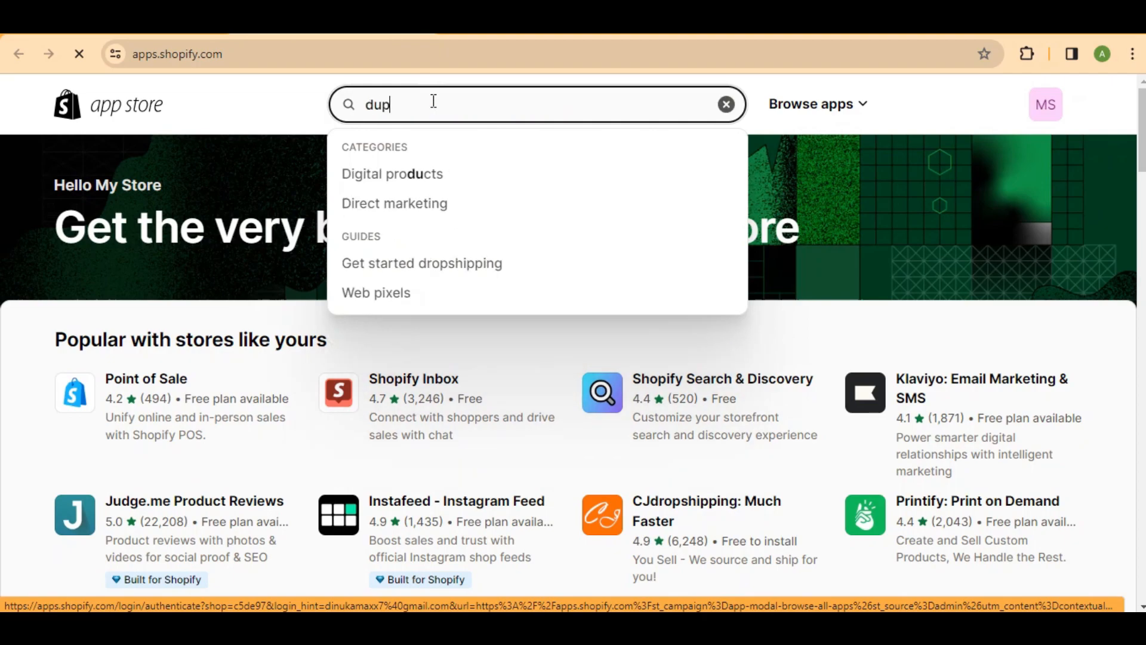
text(ly)
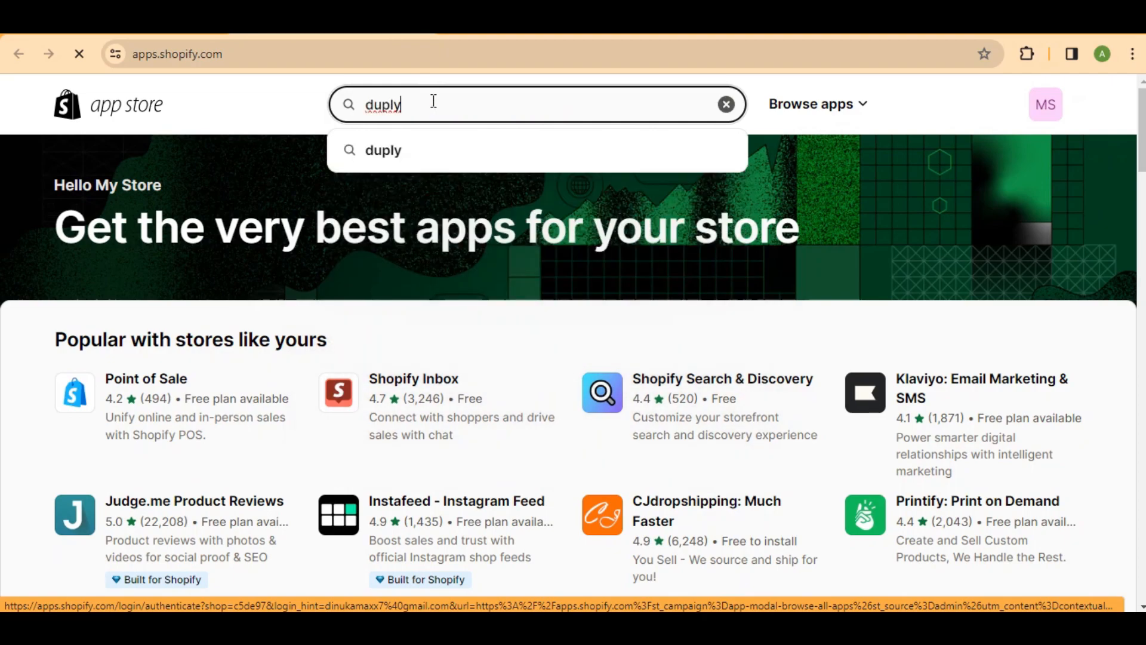
click(383, 151)
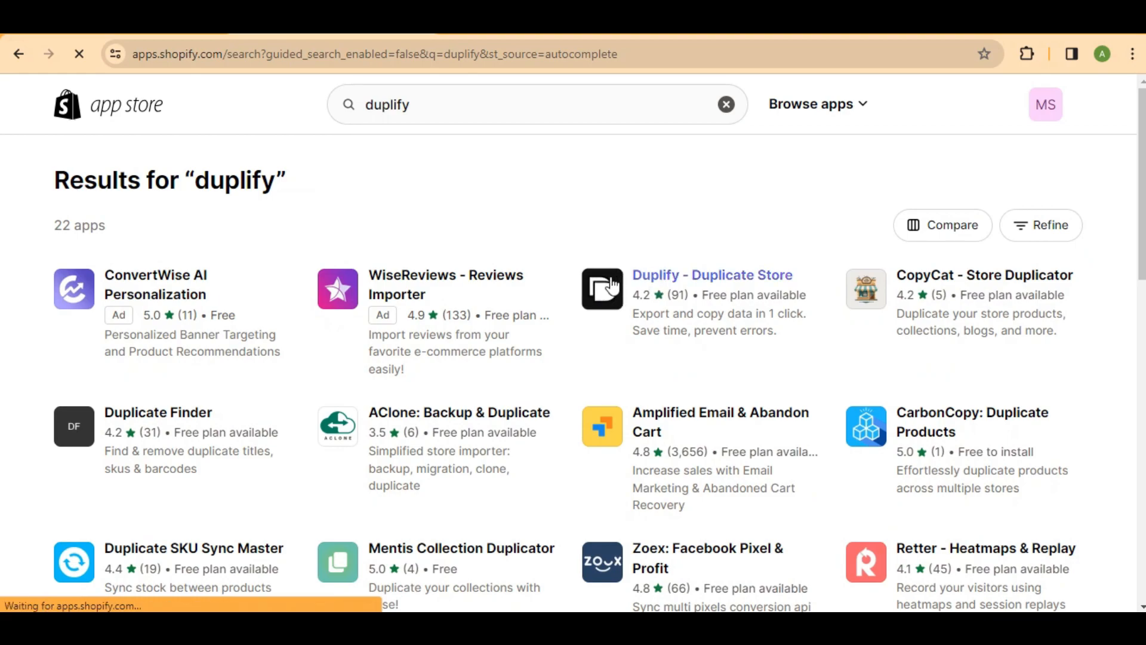
Choose Duplify - Duplicate Store from the results and begin installing it
click(712, 274)
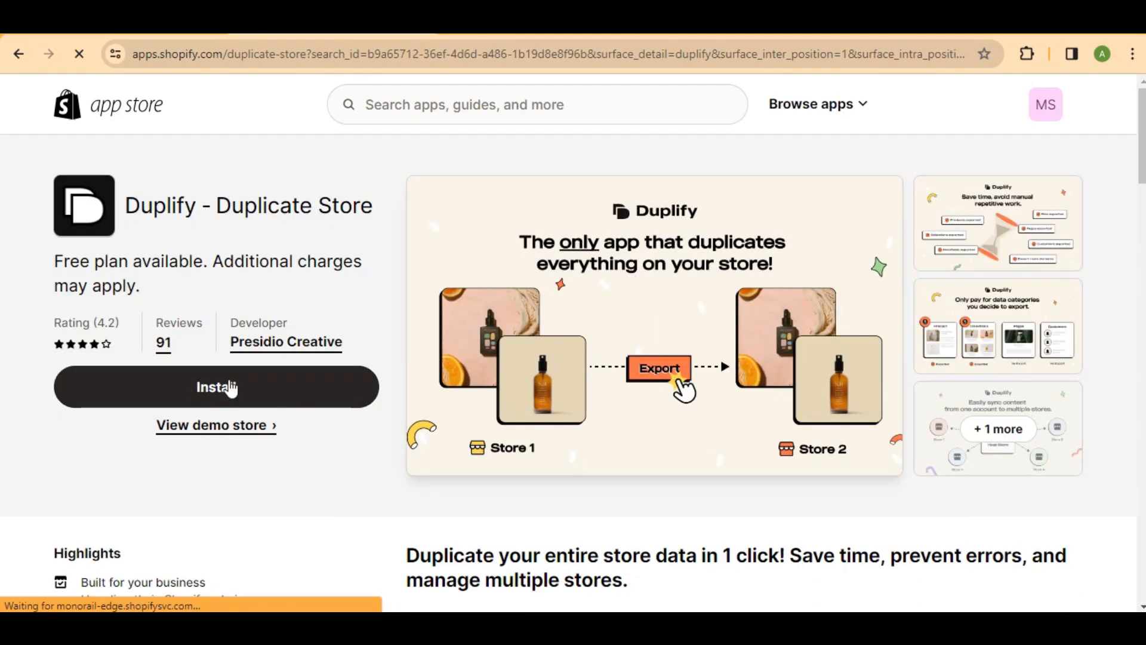
click(216, 387)
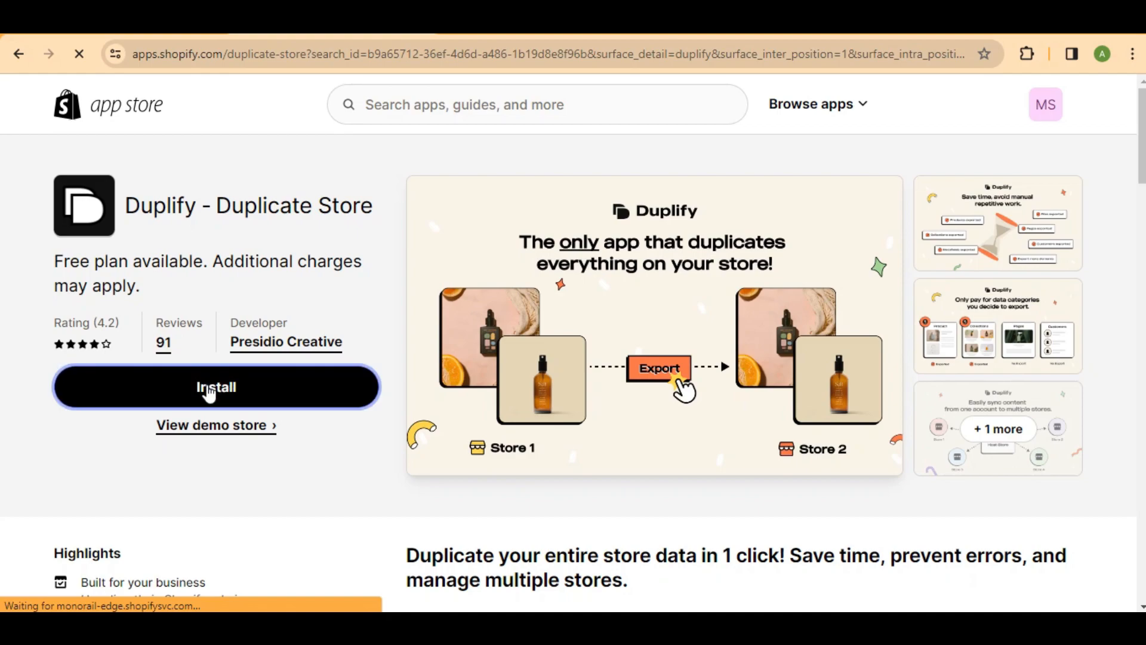
click(216, 387)
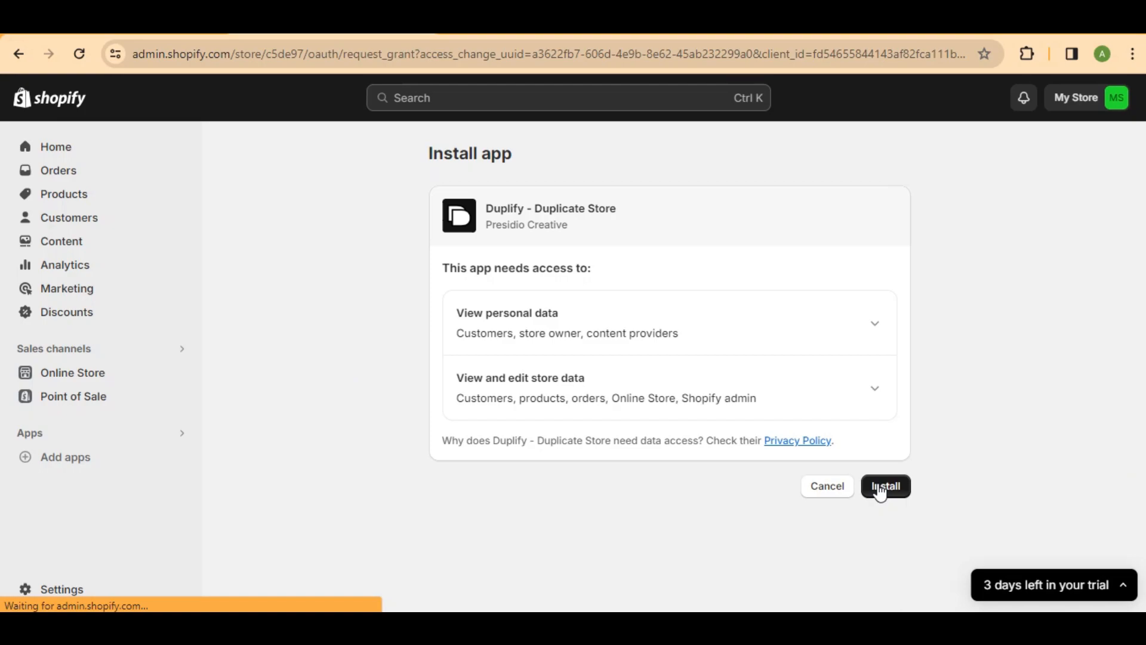
Approve Duplify's data access so it installs and its welcome page loads
click(885, 486)
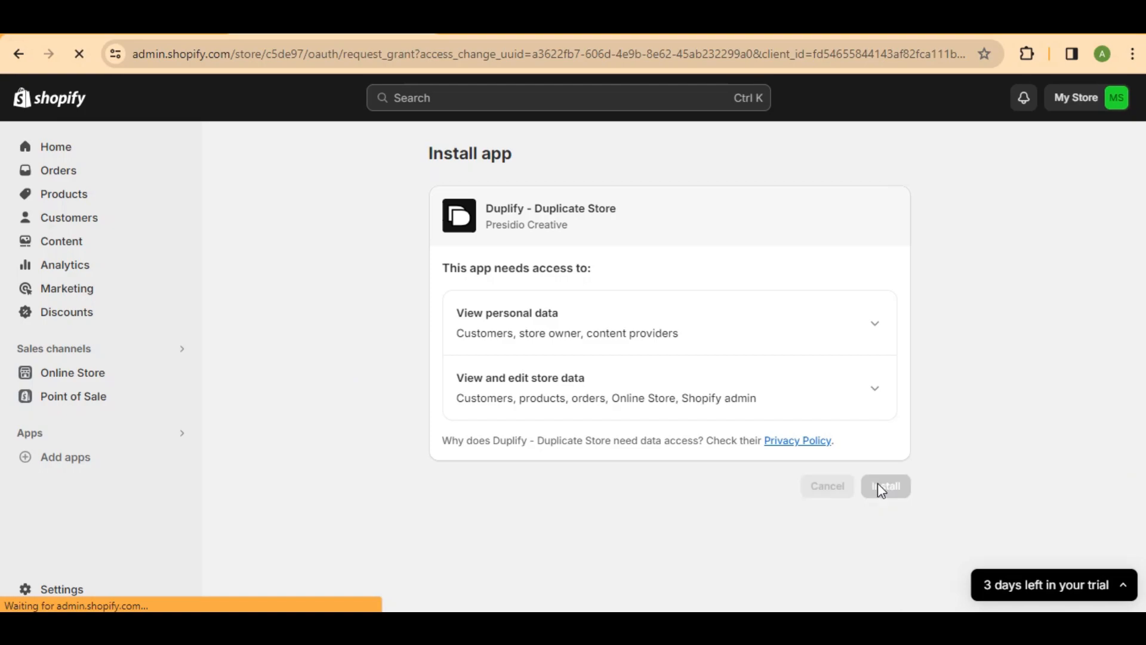
click(885, 486)
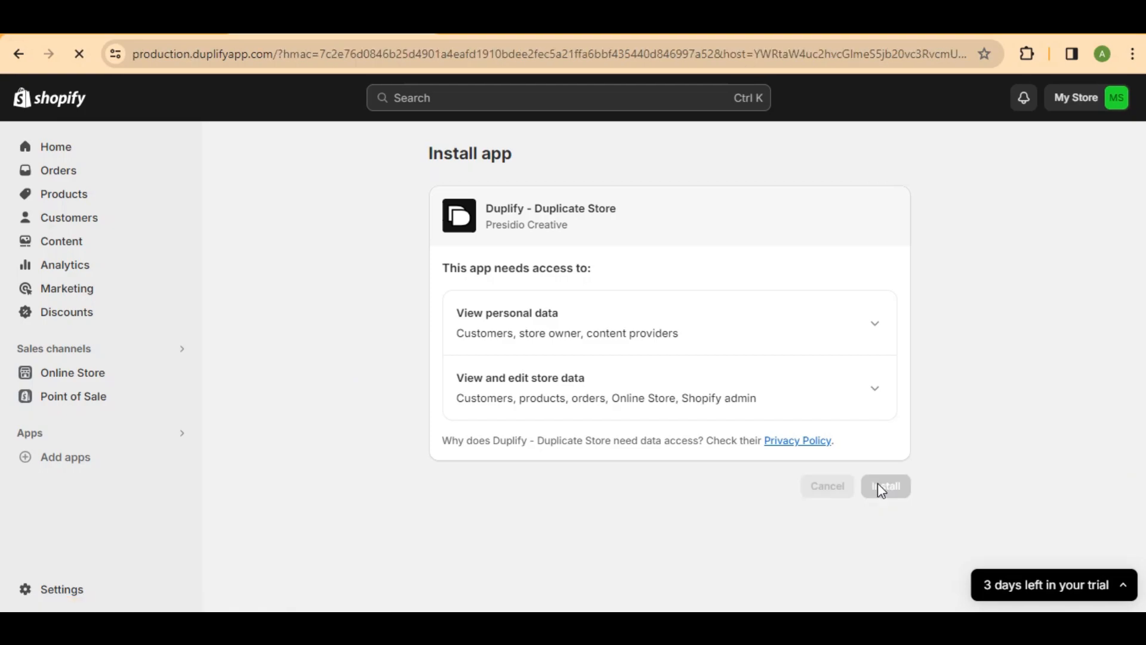
click(885, 486)
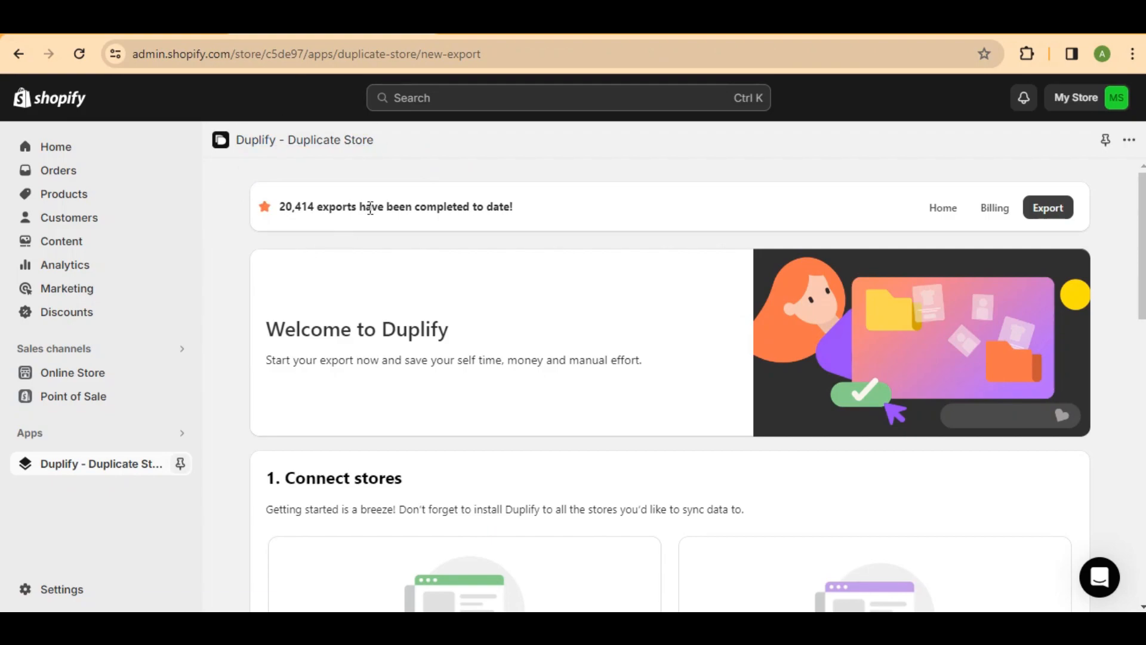
mouse_move(965, 191)
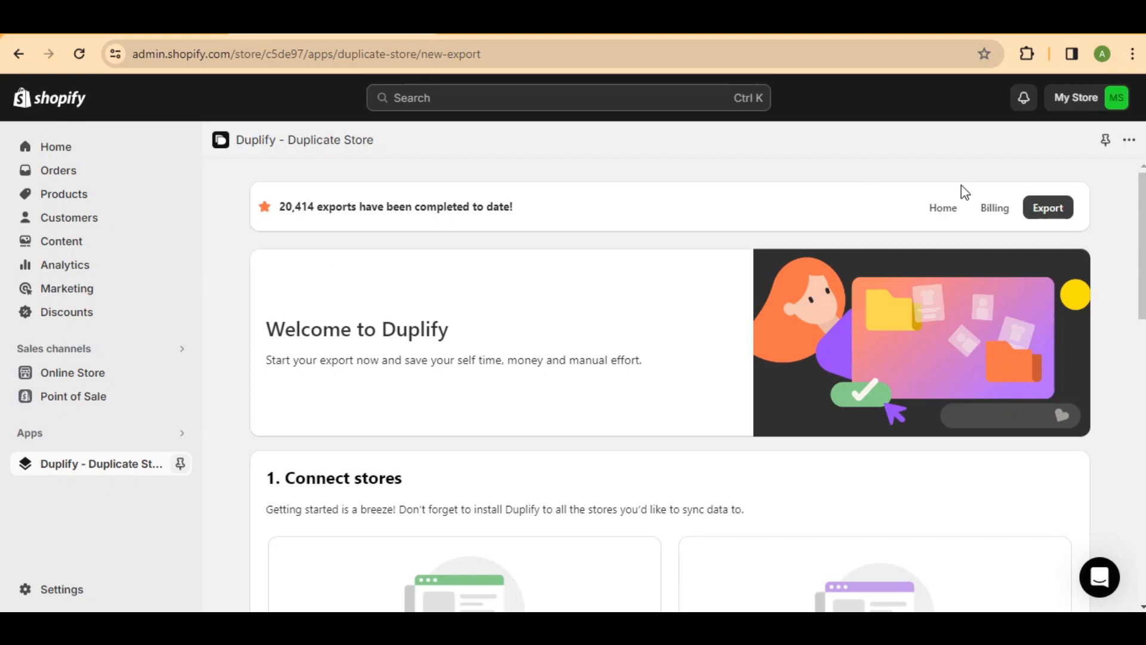
scroll(down, 3)
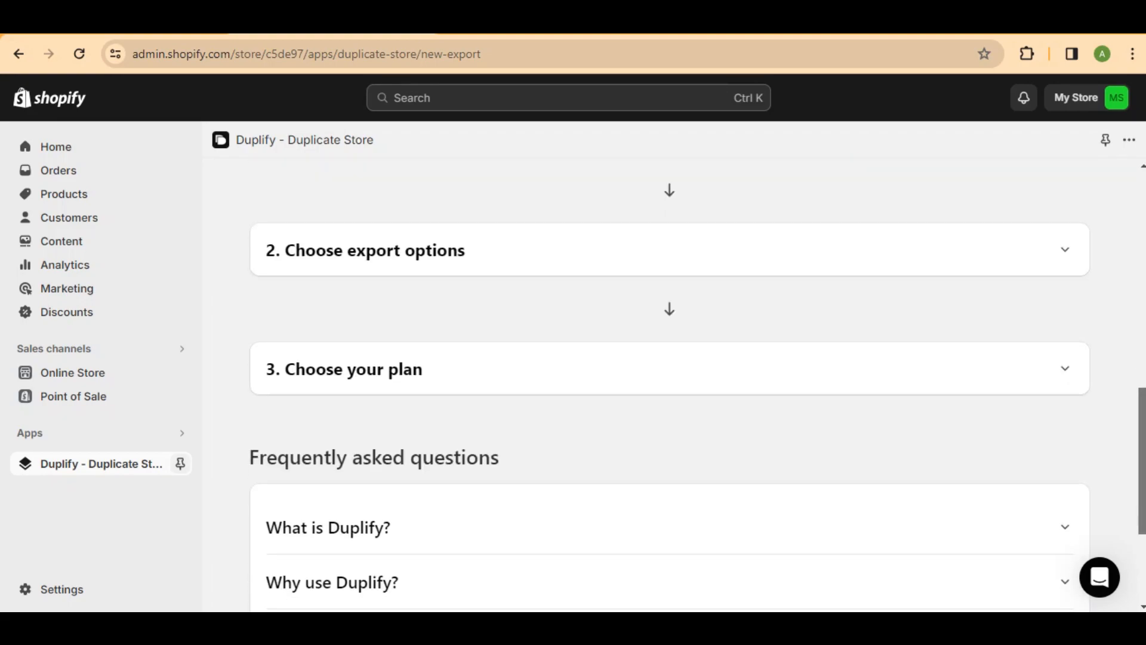
scroll(down, 3)
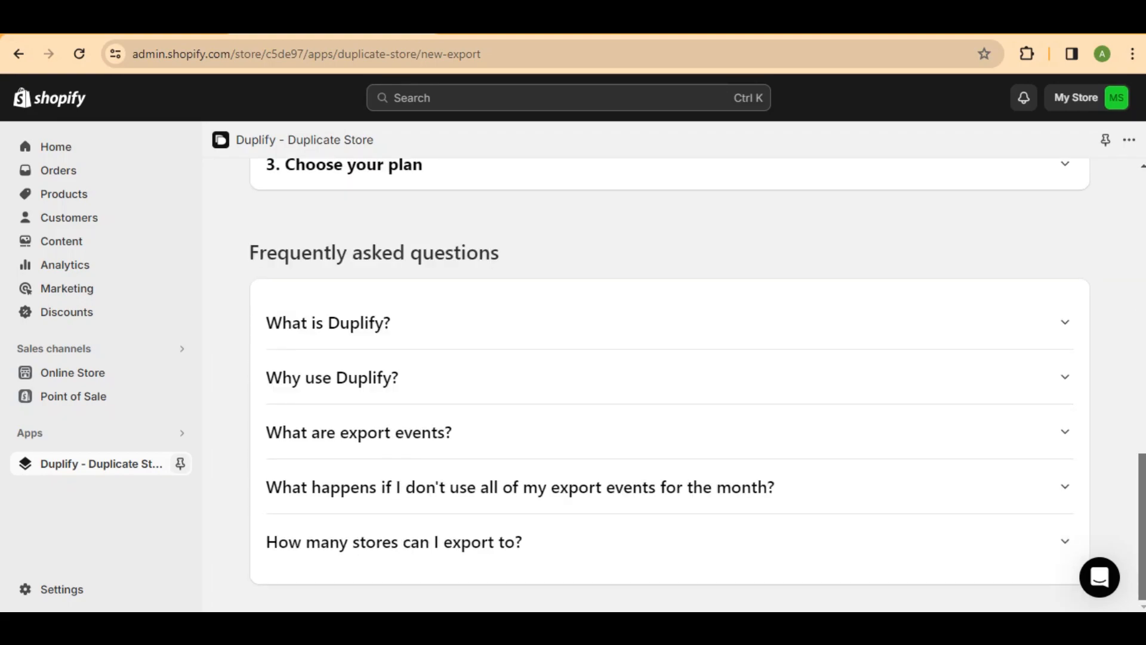
scroll(up, 3)
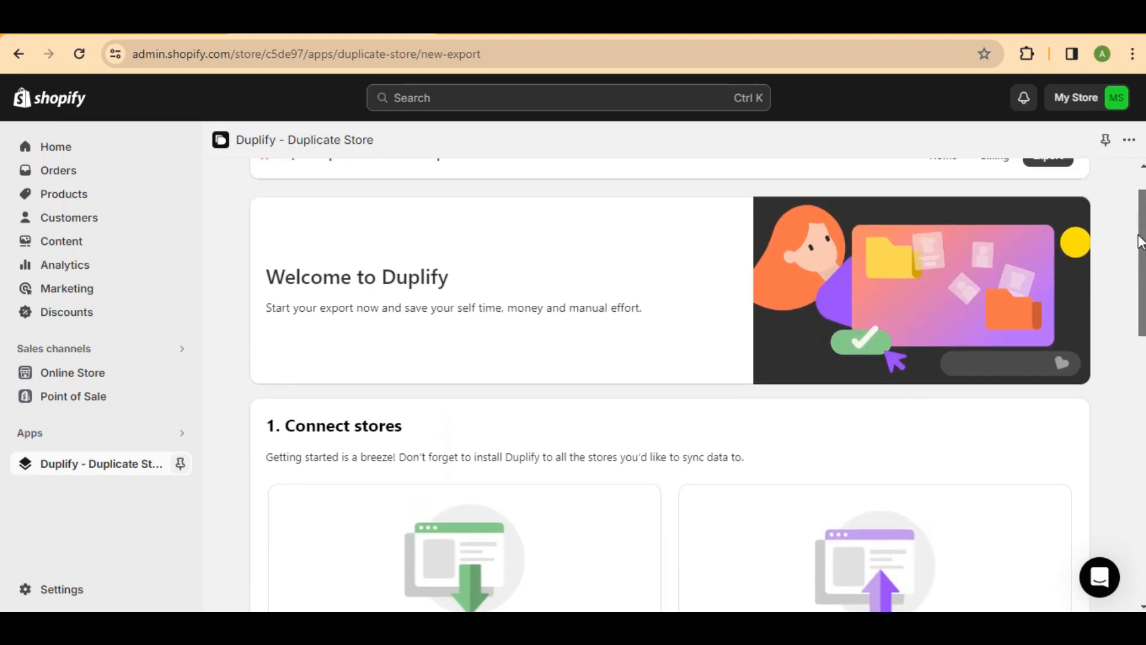
scroll(up, 3)
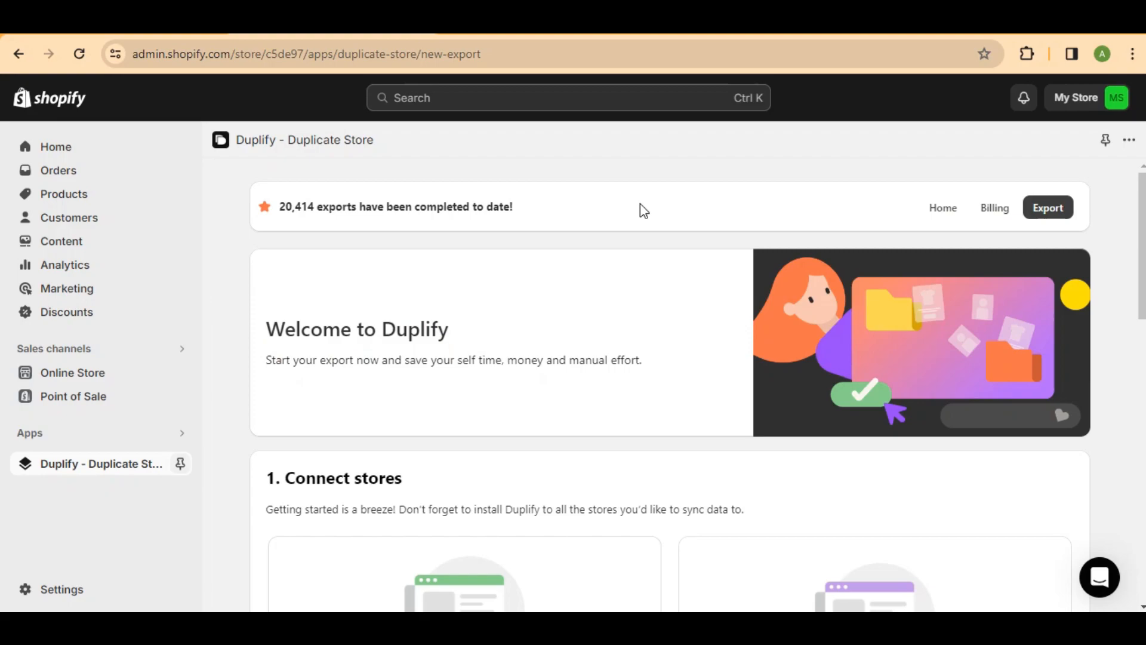
mouse_move(248, 100)
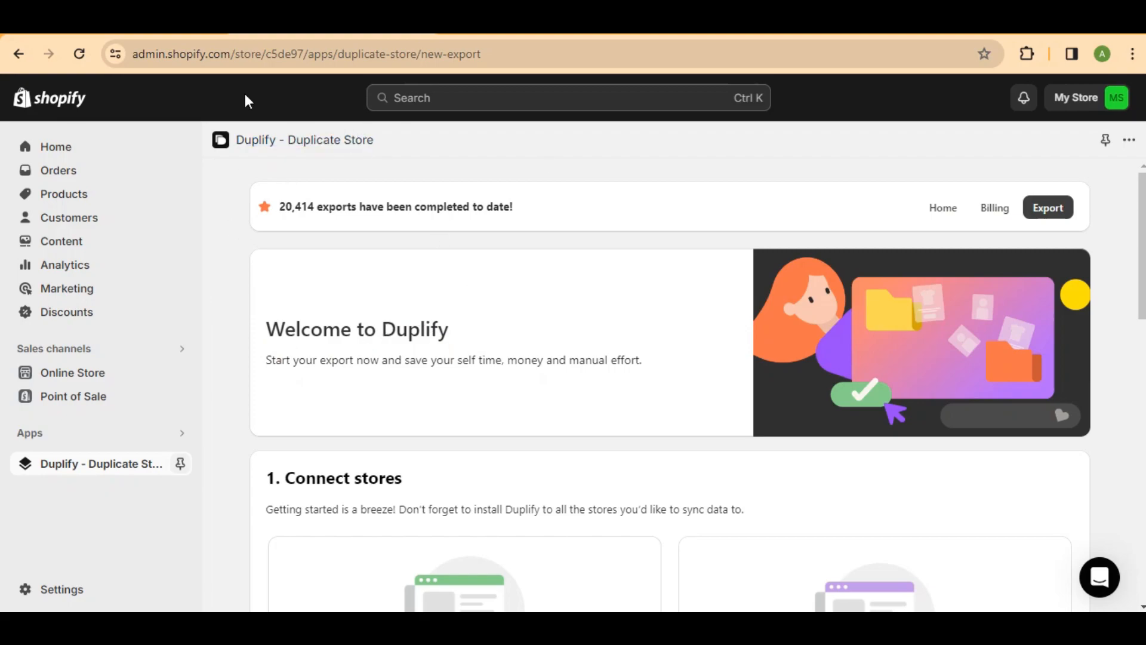
mouse_move(363, 294)
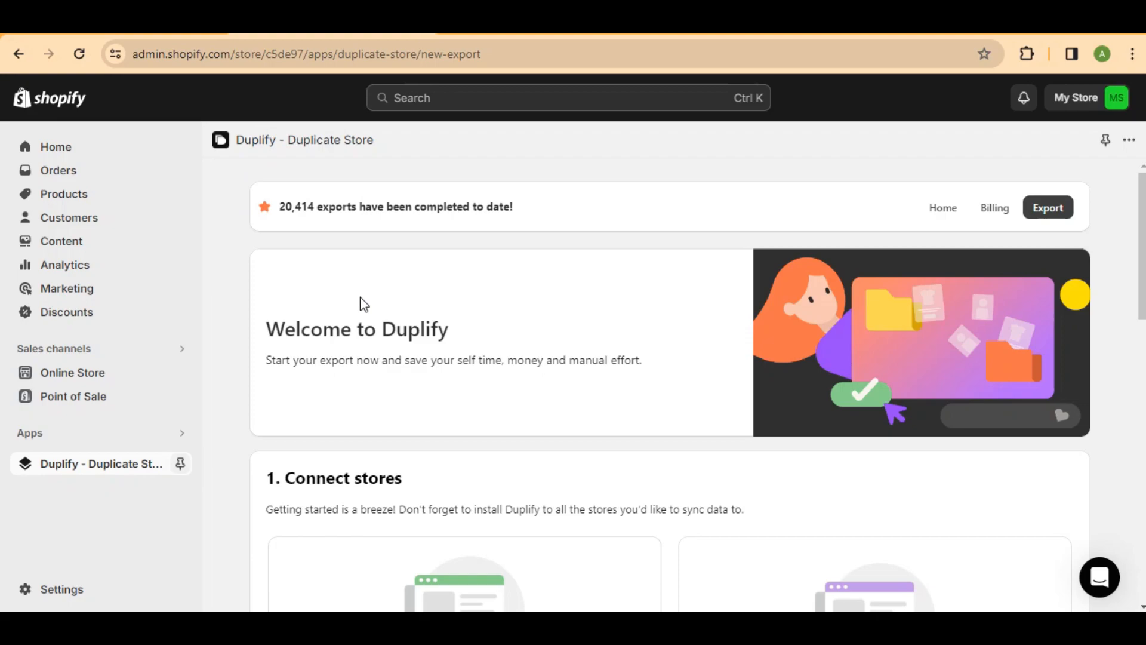
mouse_move(362, 296)
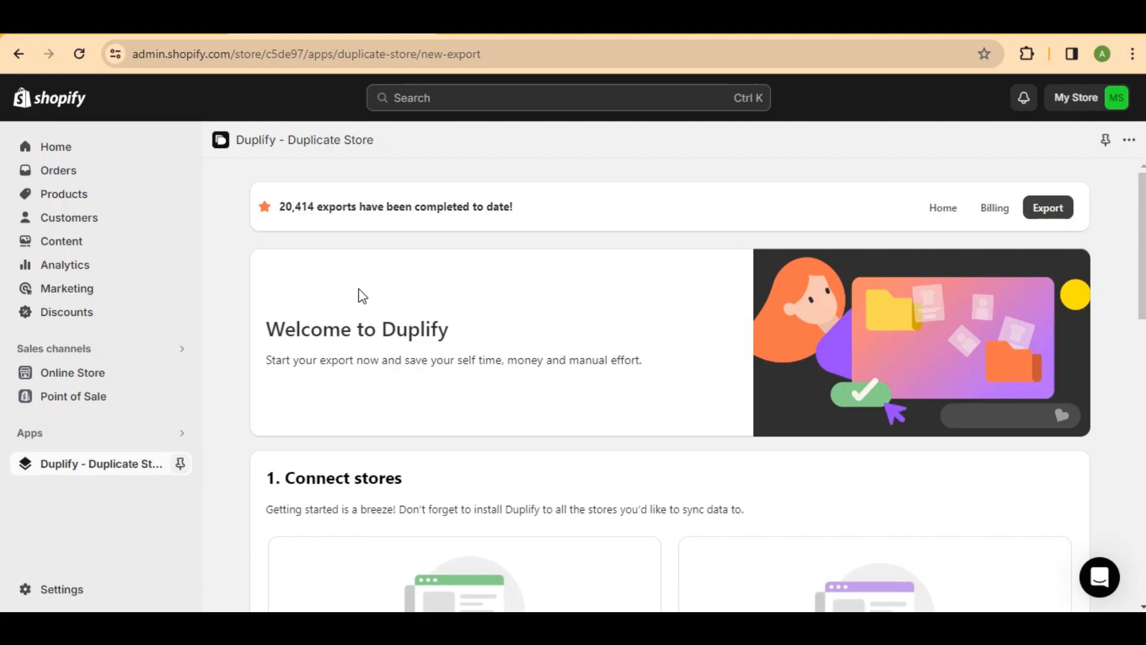